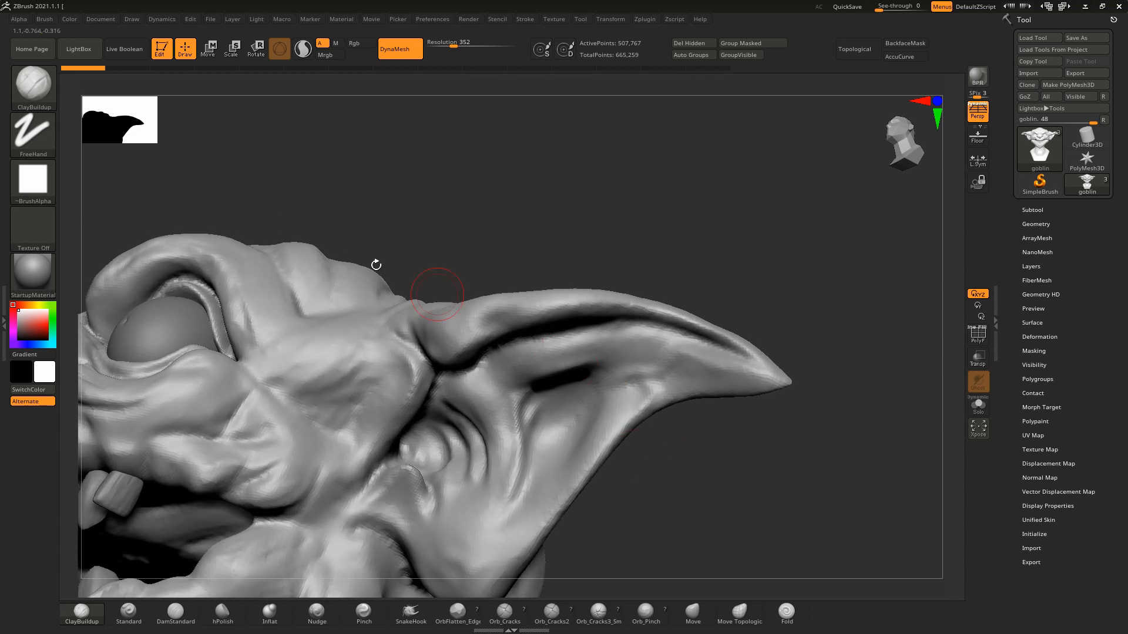
- Show the Brush menu's Auto Masking subpalette with the Topological masking option
{"action": "left_click", "coordinate": [44, 19]}
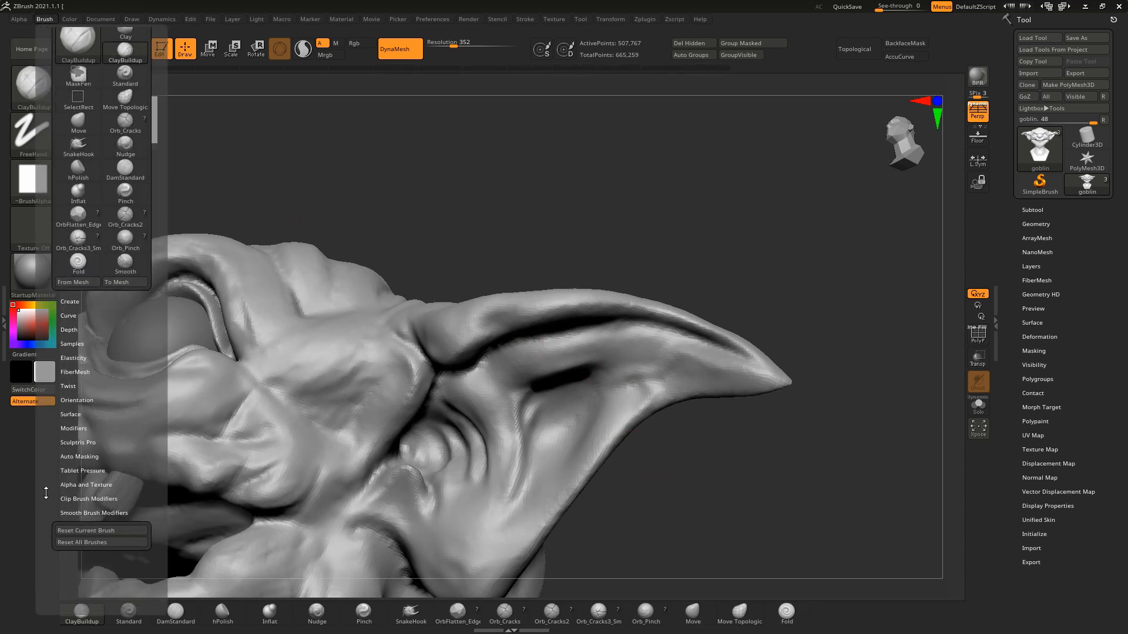
{"action": "left_click", "coordinate": [79, 455]}
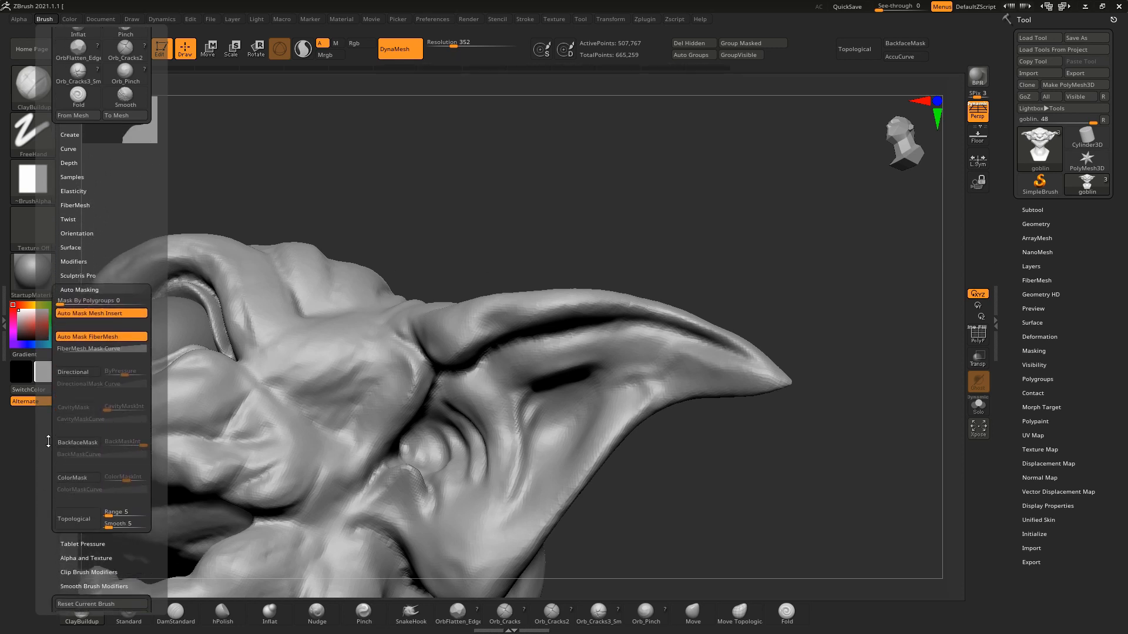
{"action": "left_click", "coordinate": [77, 441]}
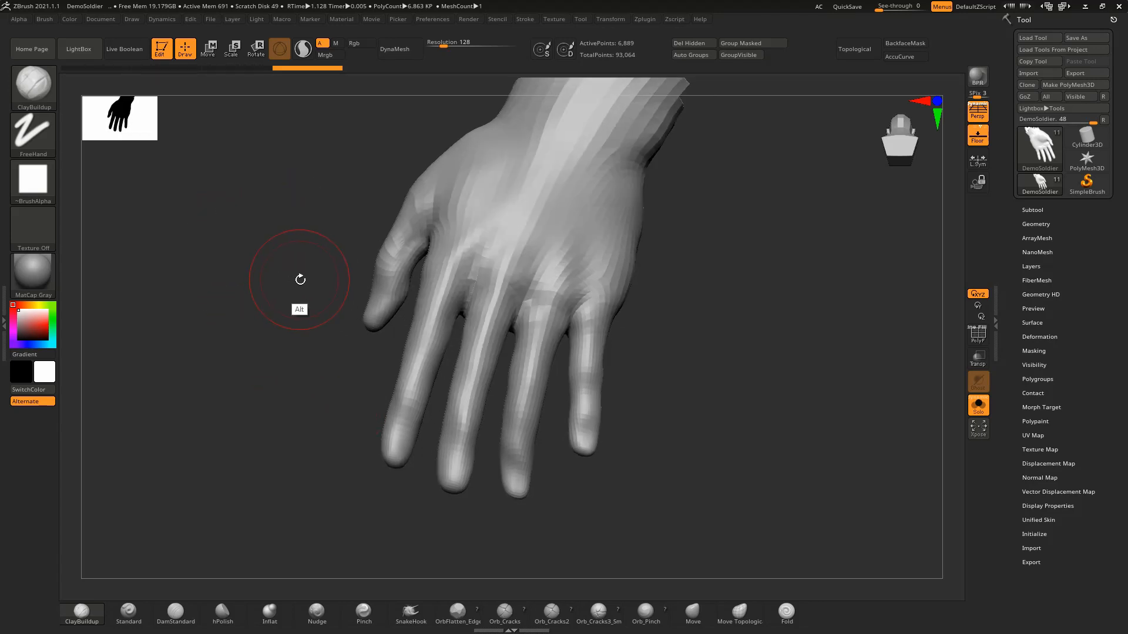
- Toggle Topological masking off and on, then bend a single finger with the Move brush
{"action": "left_click", "coordinate": [43, 19]}
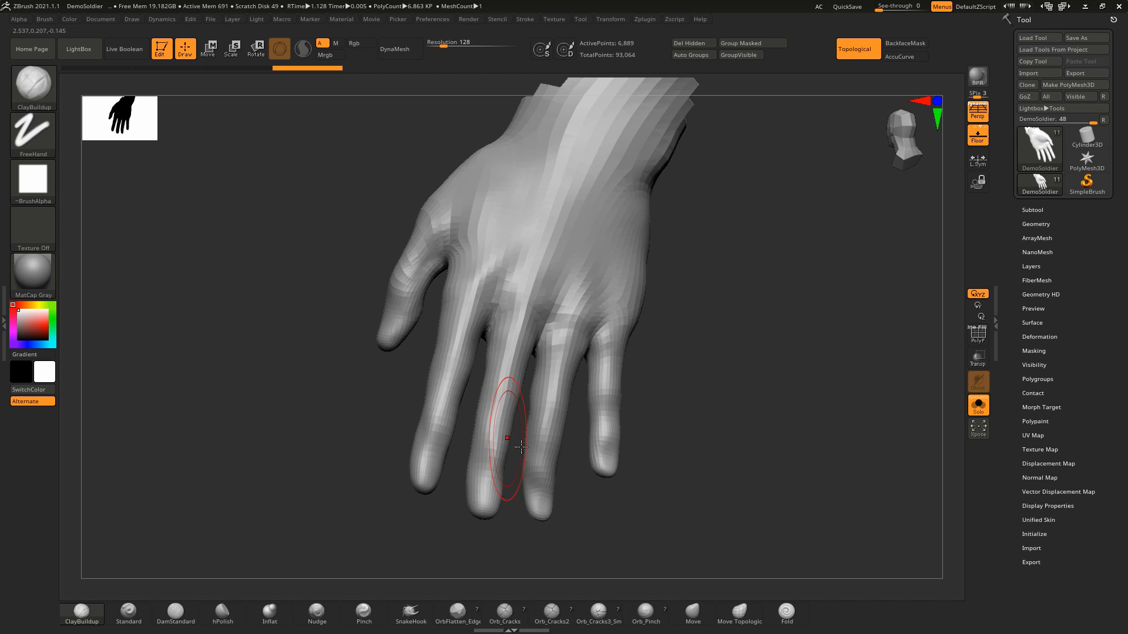
{"action": "left_click", "coordinate": [856, 48]}
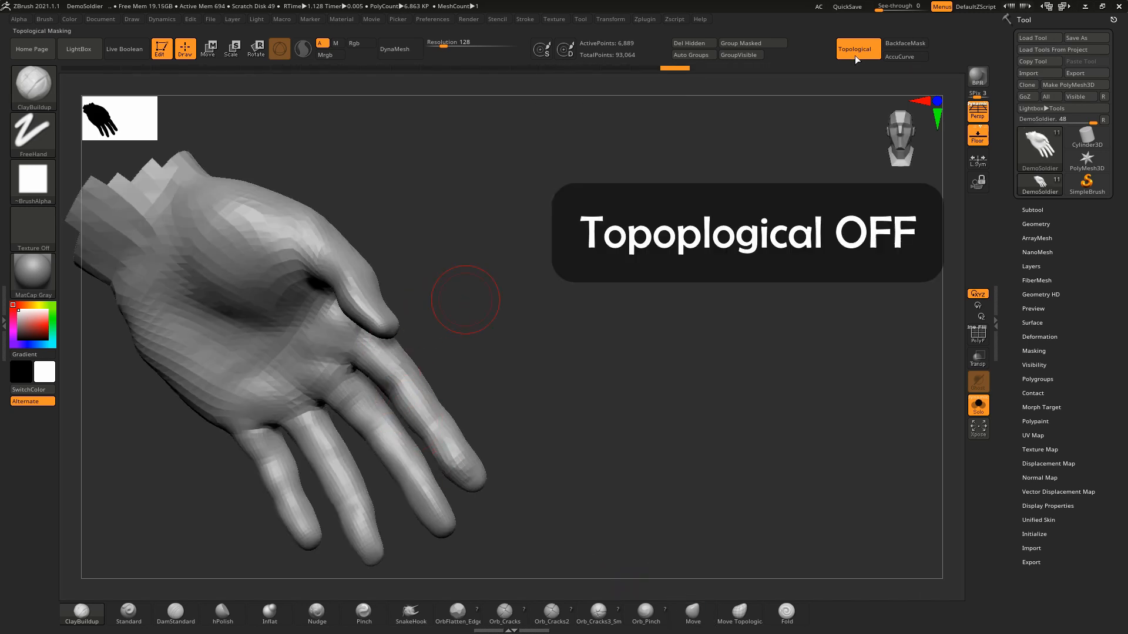
{"action": "left_click", "coordinate": [856, 49]}
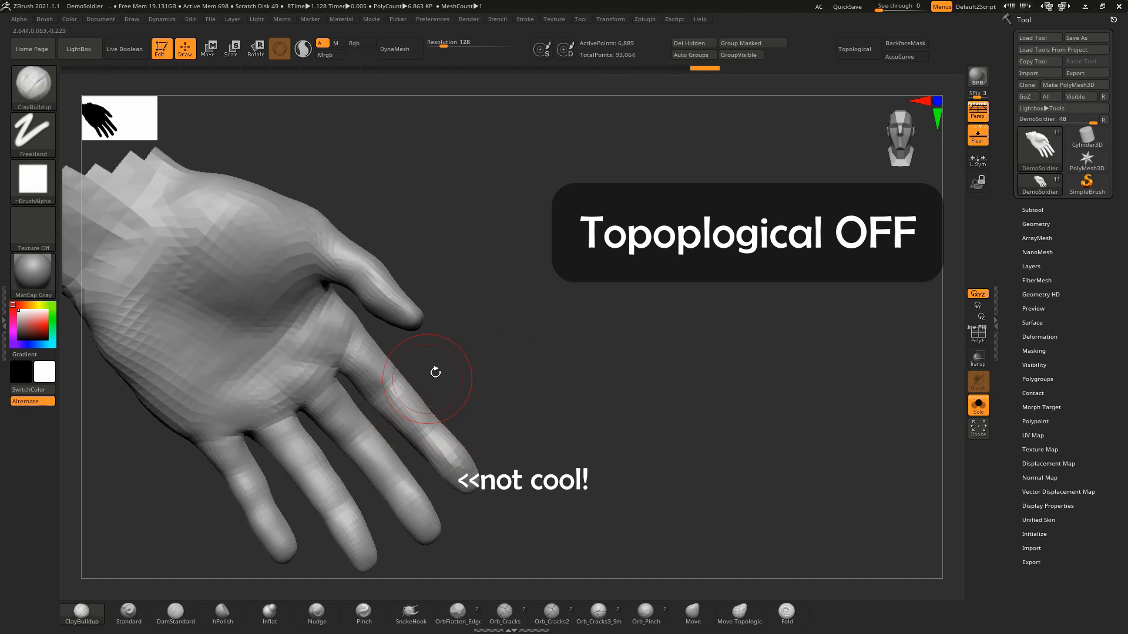
{"action": "left_click", "coordinate": [855, 48]}
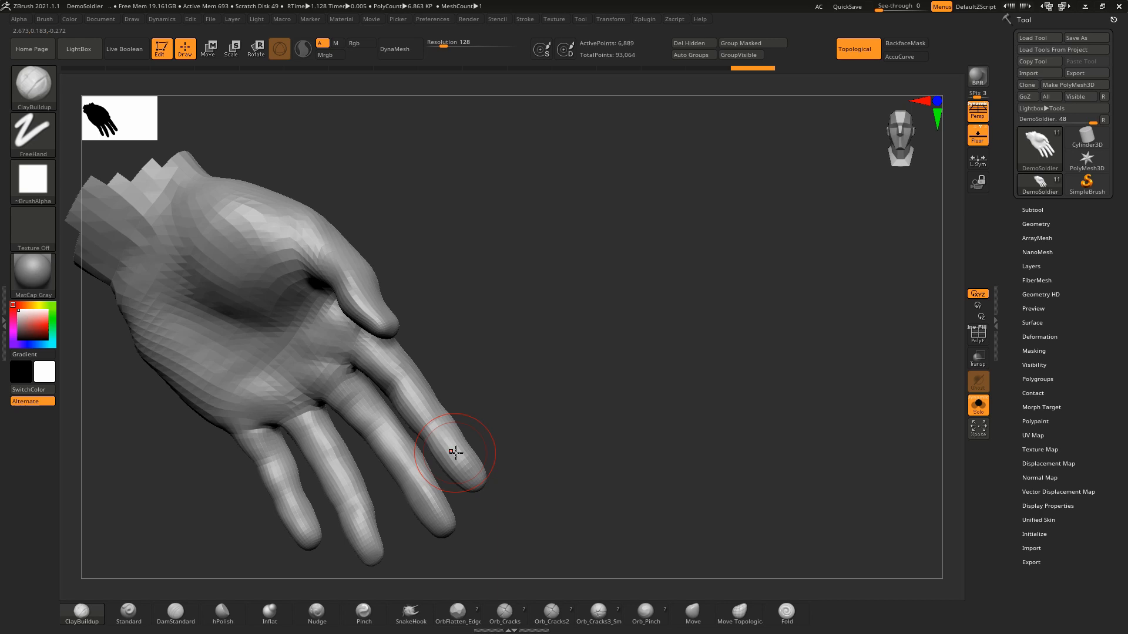
{"action": "left_click", "coordinate": [691, 609]}
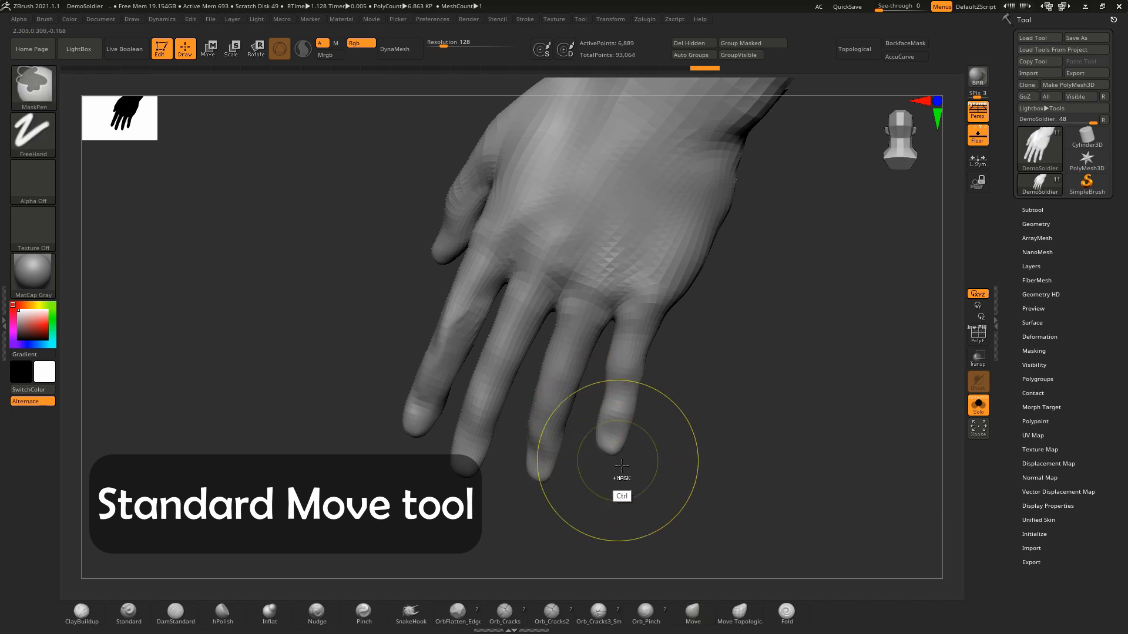
- Drag a finger with the standard Move brush so the neighbouring fingers follow
{"action": "left_click", "coordinate": [856, 50]}
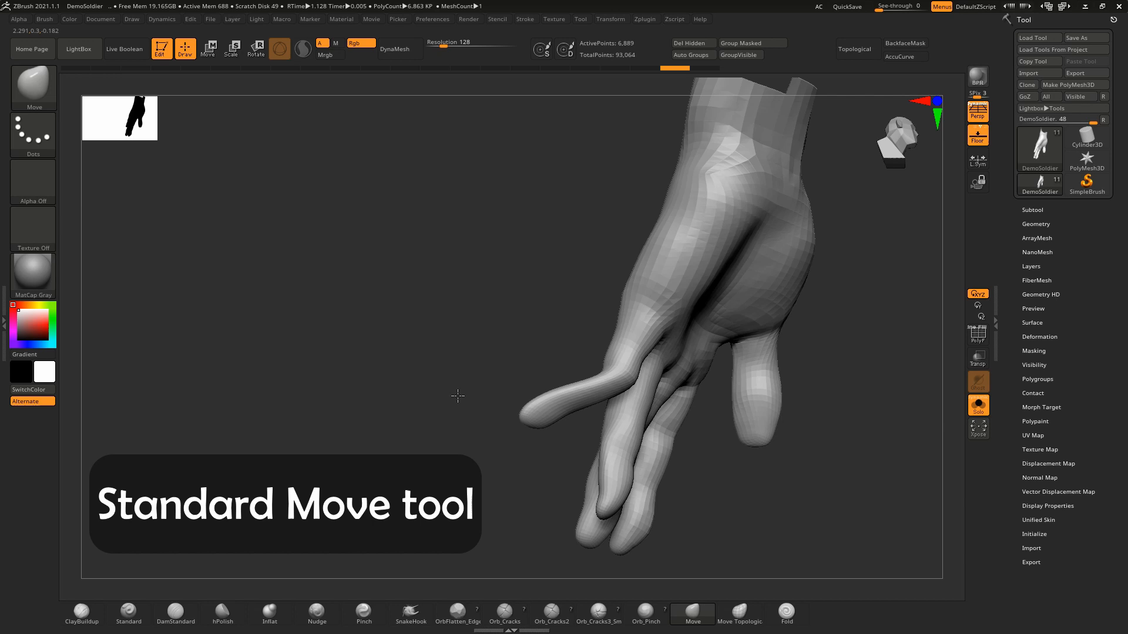
{"action": "left_click", "coordinate": [855, 49]}
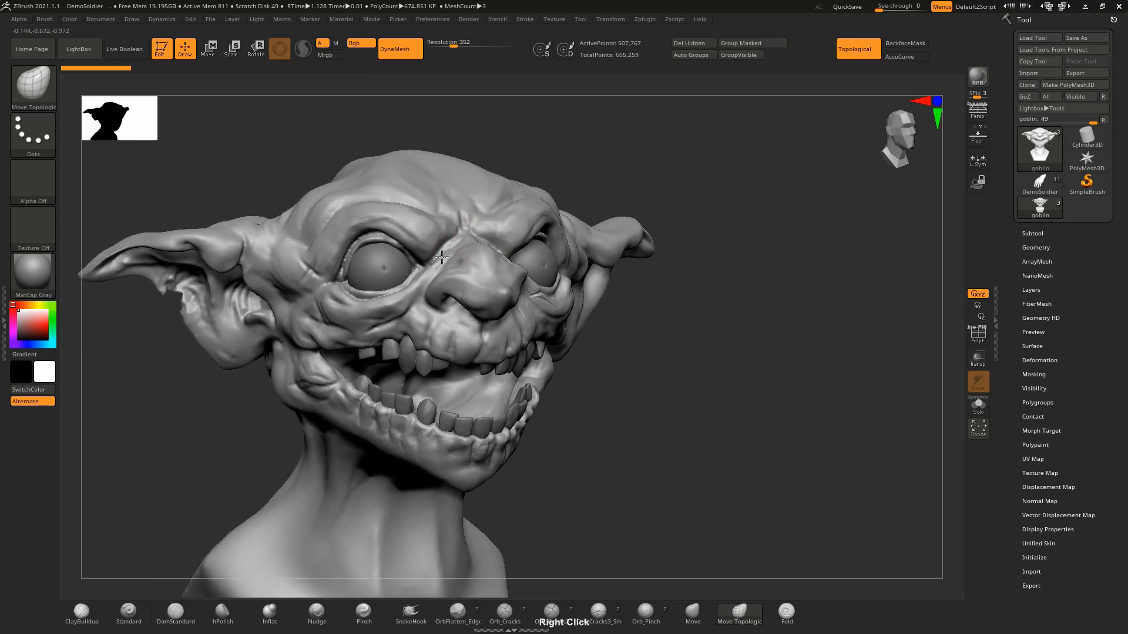
- Orbit around the goblin bust with right-click navigation
{"action": "right_click", "coordinate": [443, 258]}
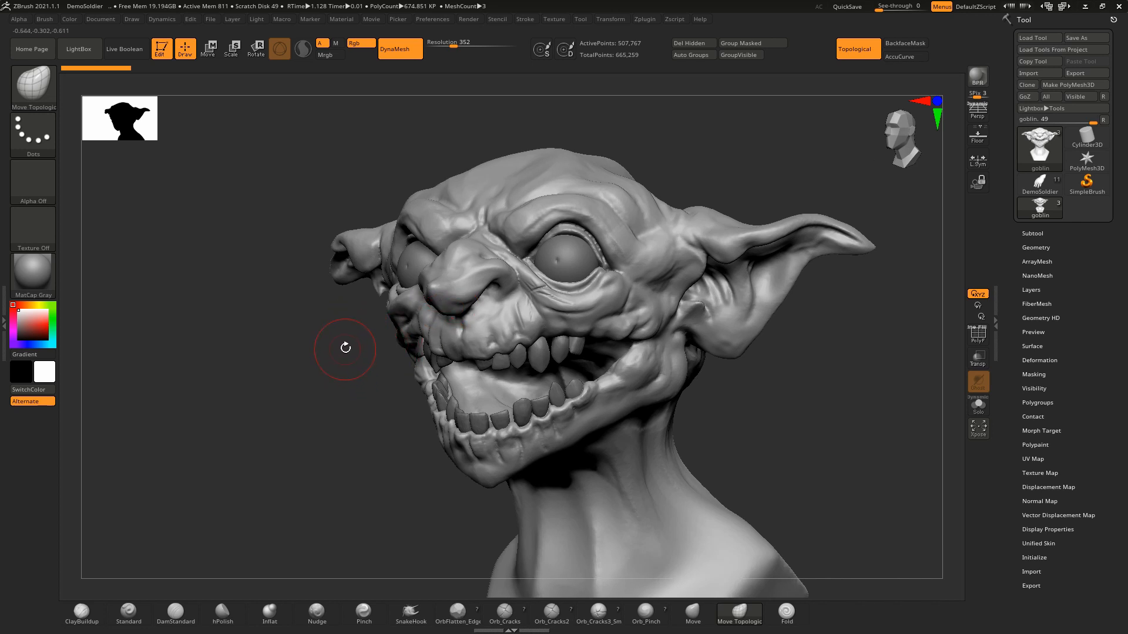
- Show Preferences > Interface > Navigation with RightClick Navigation enabled
{"action": "left_click", "coordinate": [431, 18]}
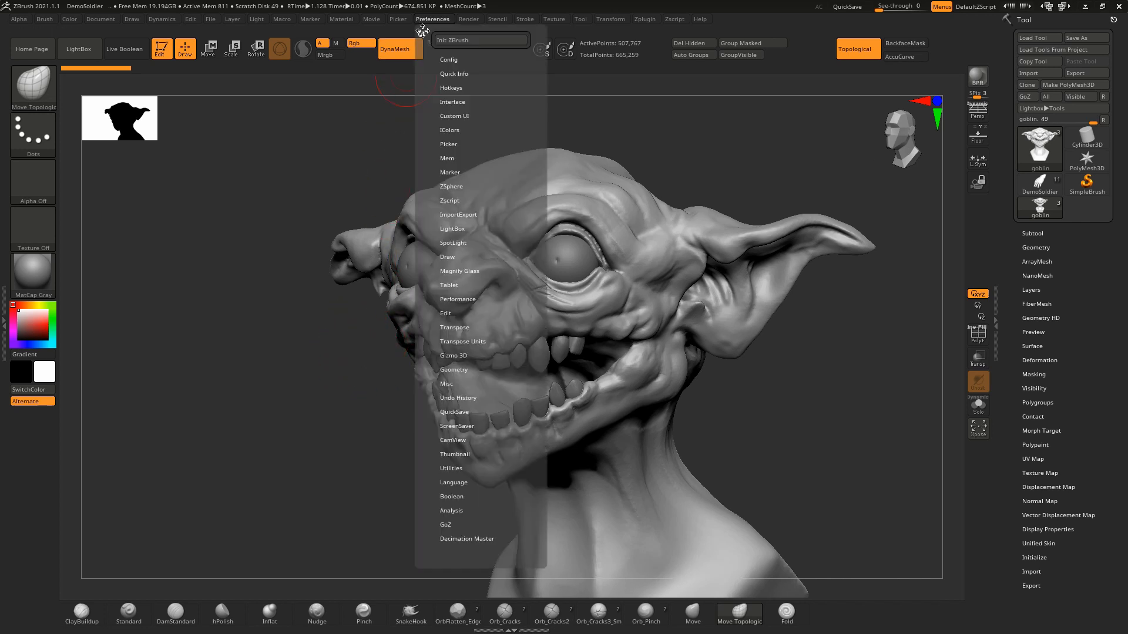
{"action": "left_click", "coordinate": [452, 101]}
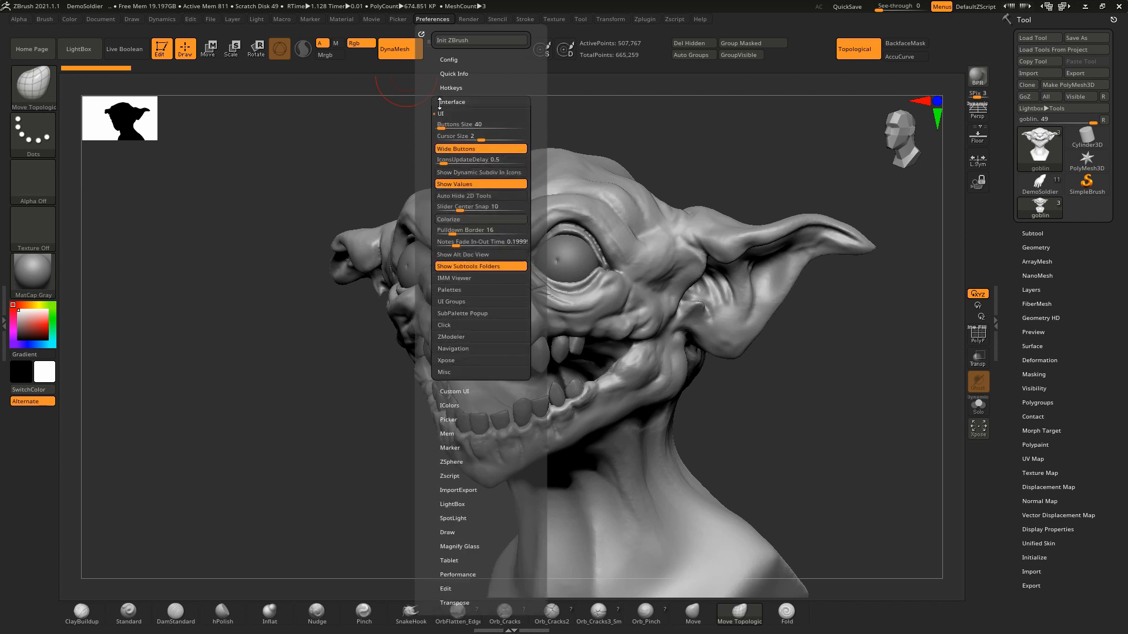
{"action": "left_click", "coordinate": [453, 348]}
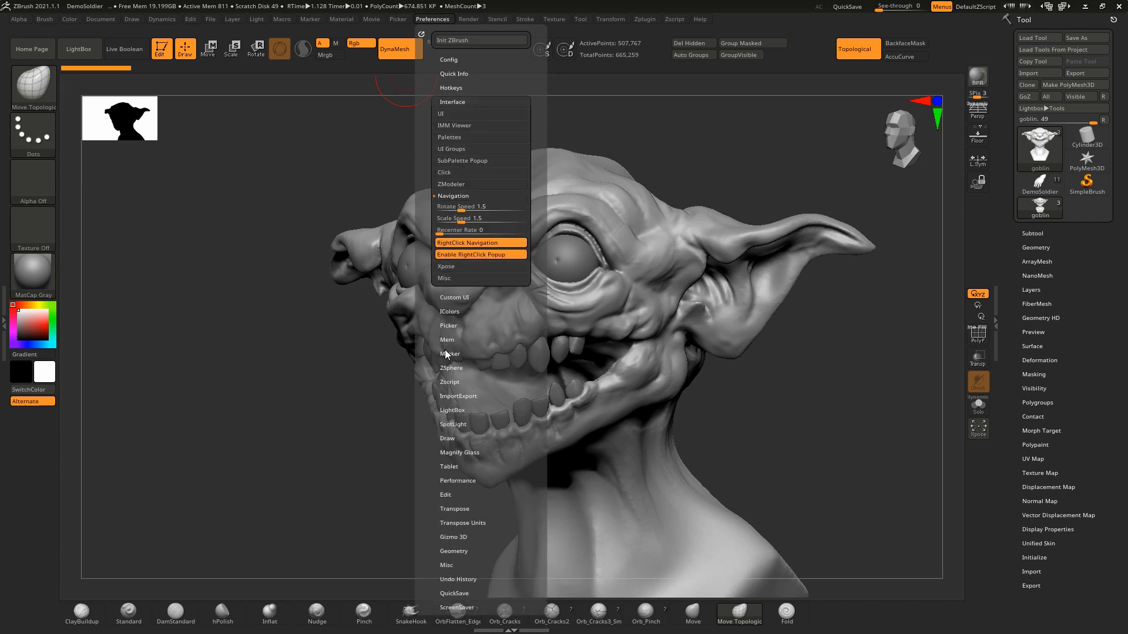
{"action": "mouse_move", "coordinate": [471, 254]}
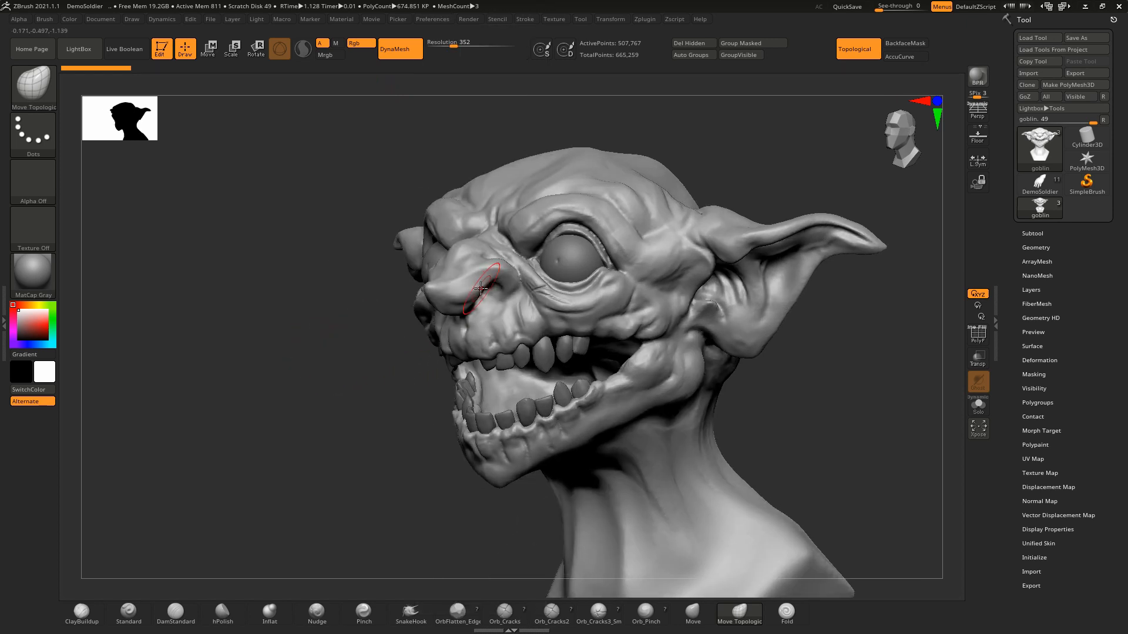
- Orbit the goblin head to face forward between Move Topologic strokes
{"action": "right_click", "coordinate": [478, 281]}
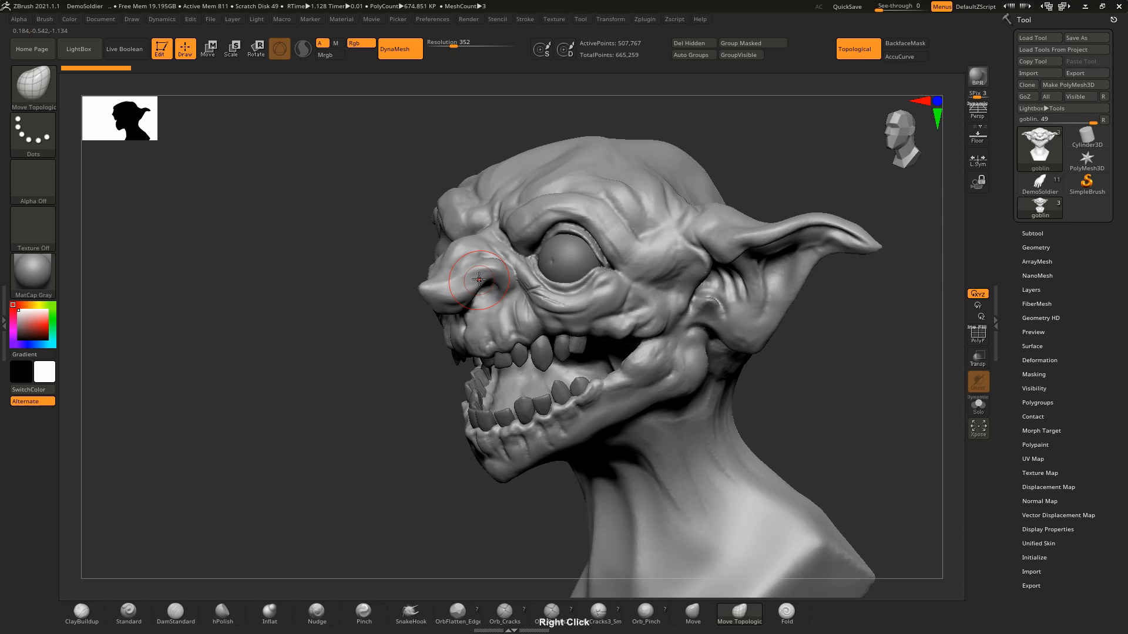
{"action": "key", "text": "space"}
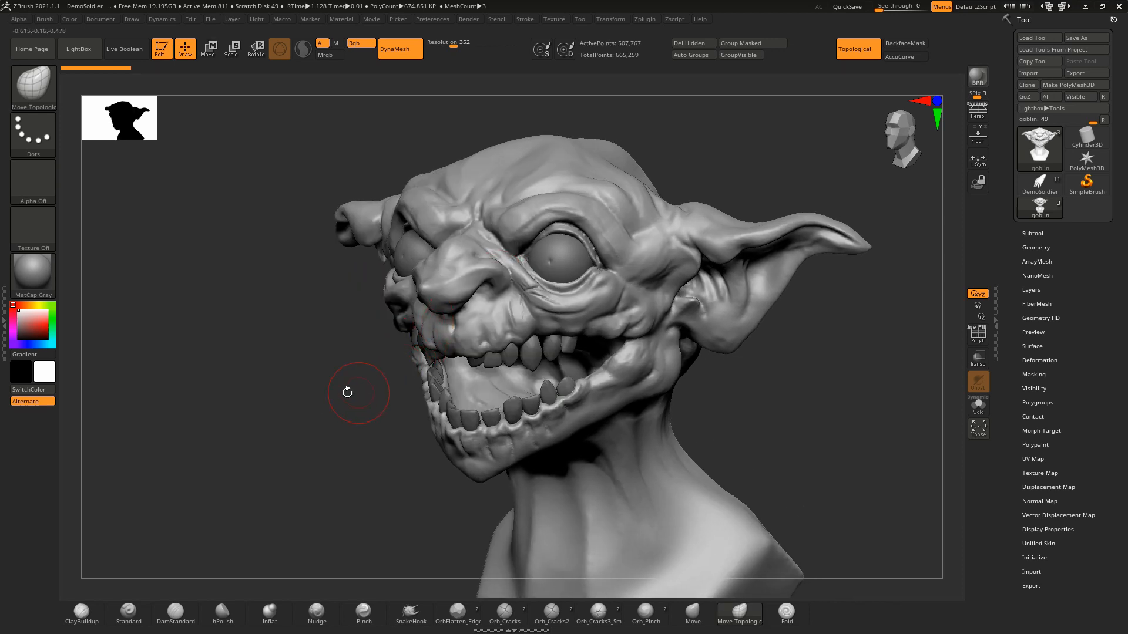
{"action": "key", "text": "space"}
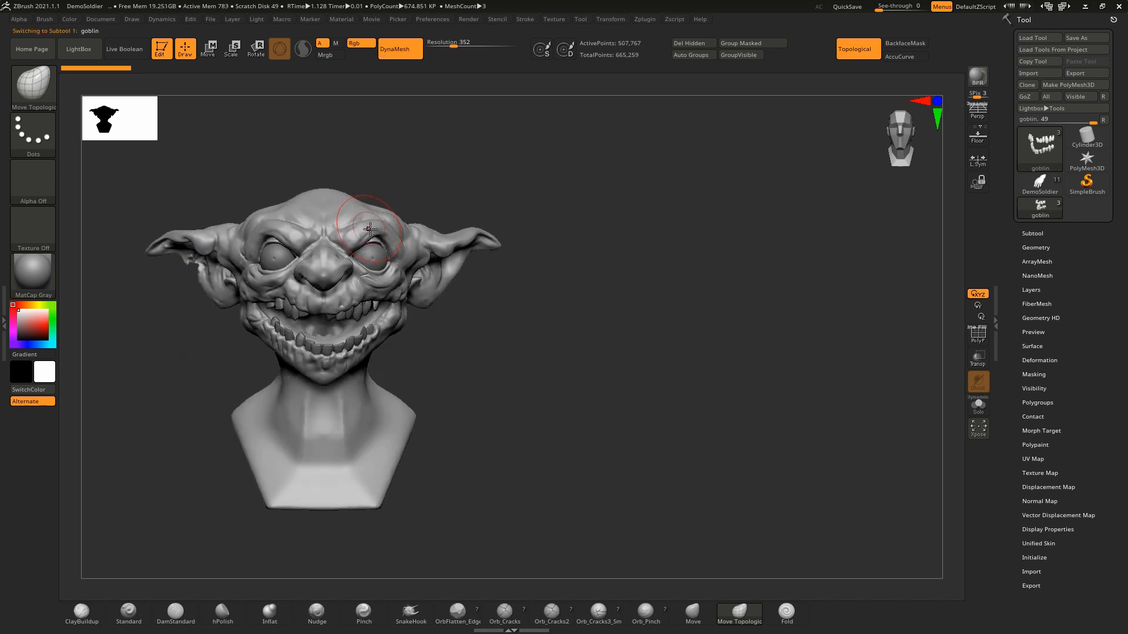
- Snapshot the goblin head's front view to the canvas with Shift+S
{"action": "key", "text": "shift+s"}
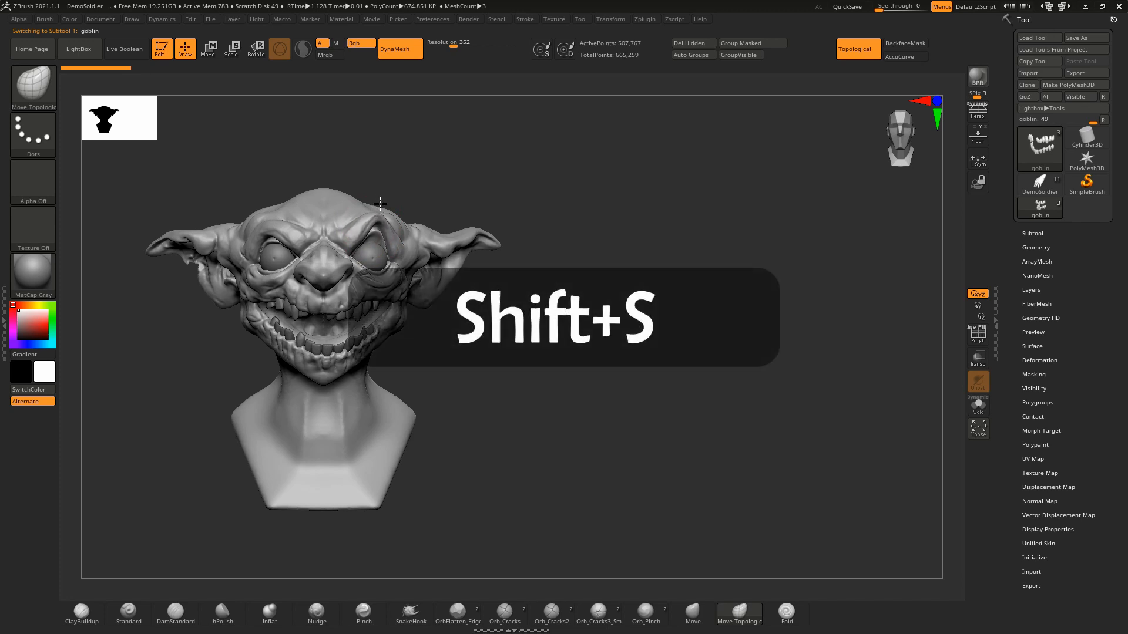
{"action": "key", "text": "shift+s"}
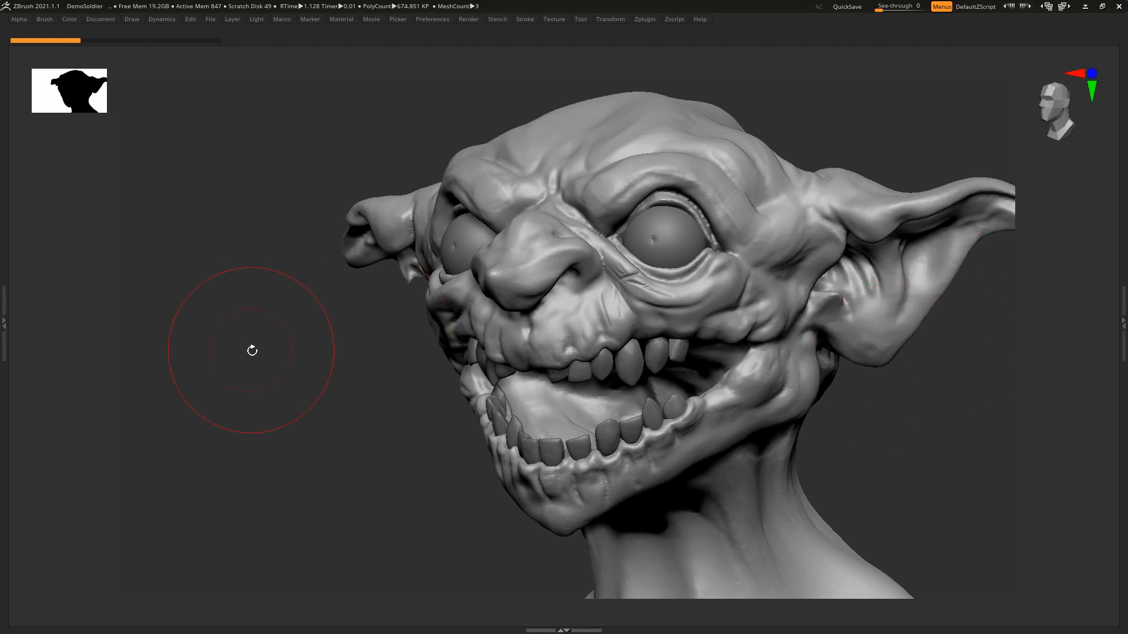
{"action": "mouse_move", "coordinate": [277, 372]}
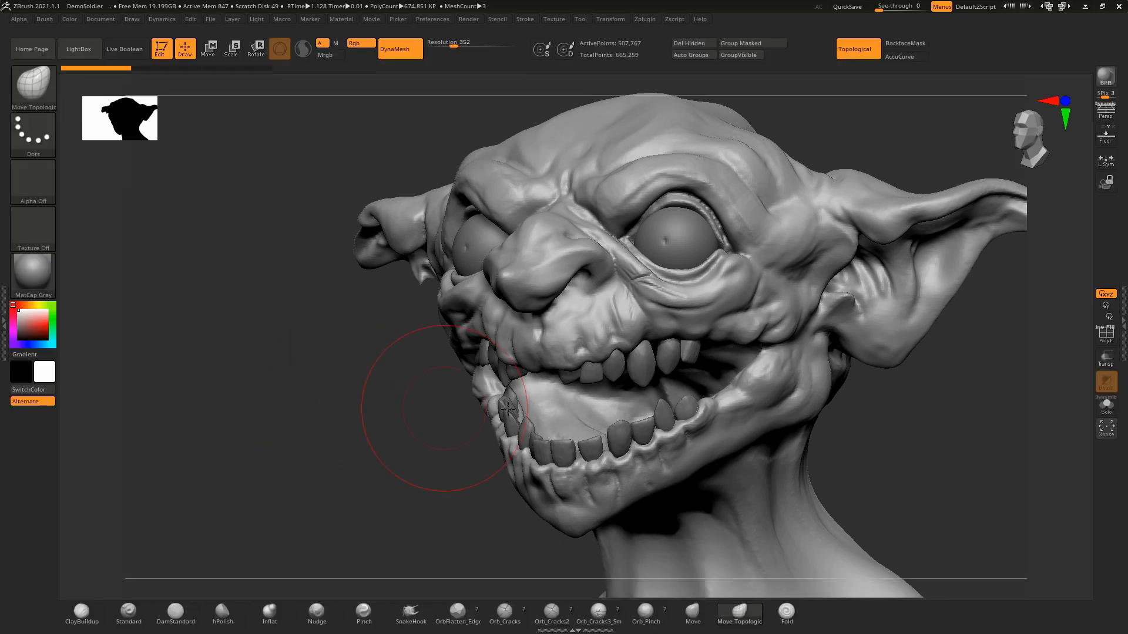
{"action": "left_click", "coordinate": [100, 18]}
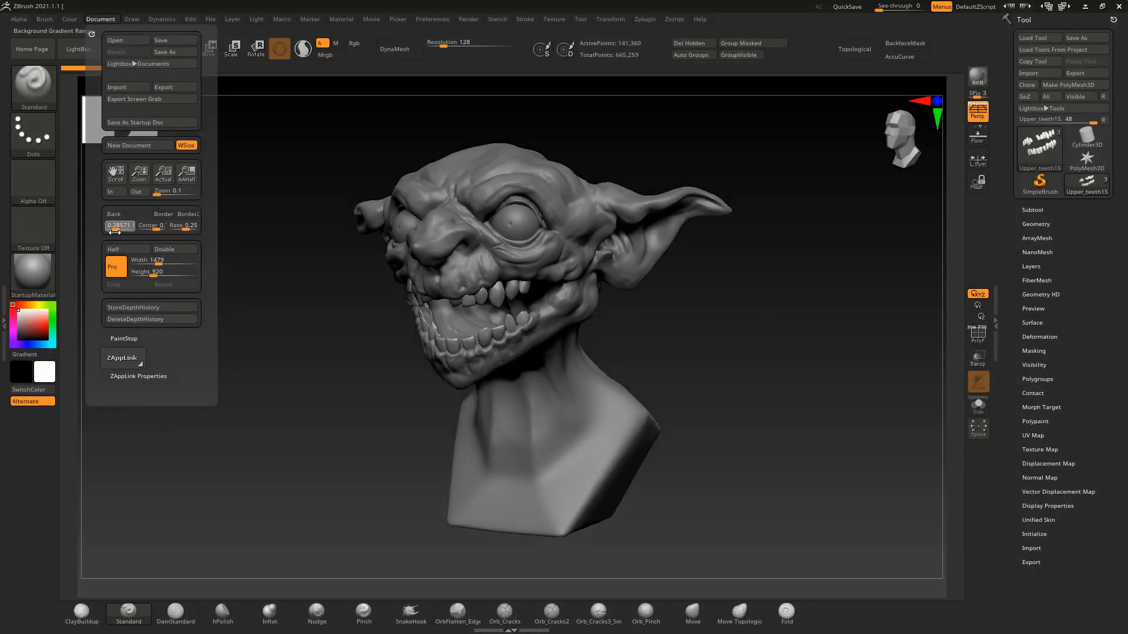
- Pick a red colour and set the canvas background to it
{"action": "left_click", "coordinate": [120, 225]}
{"action": "type", "text": "0"}
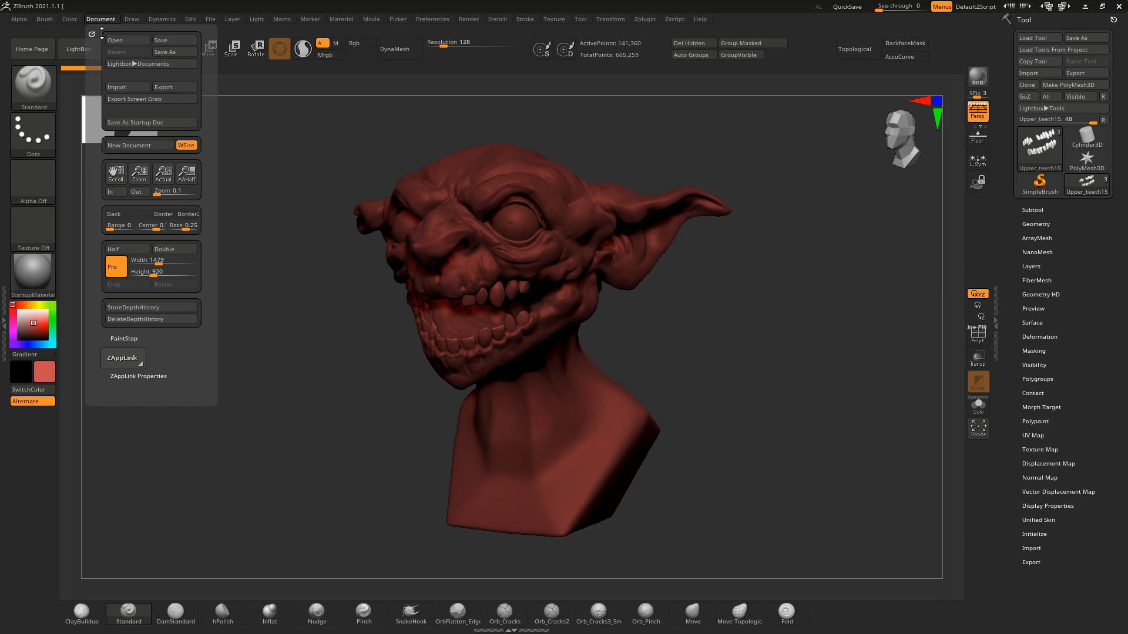
{"action": "left_click", "coordinate": [127, 213]}
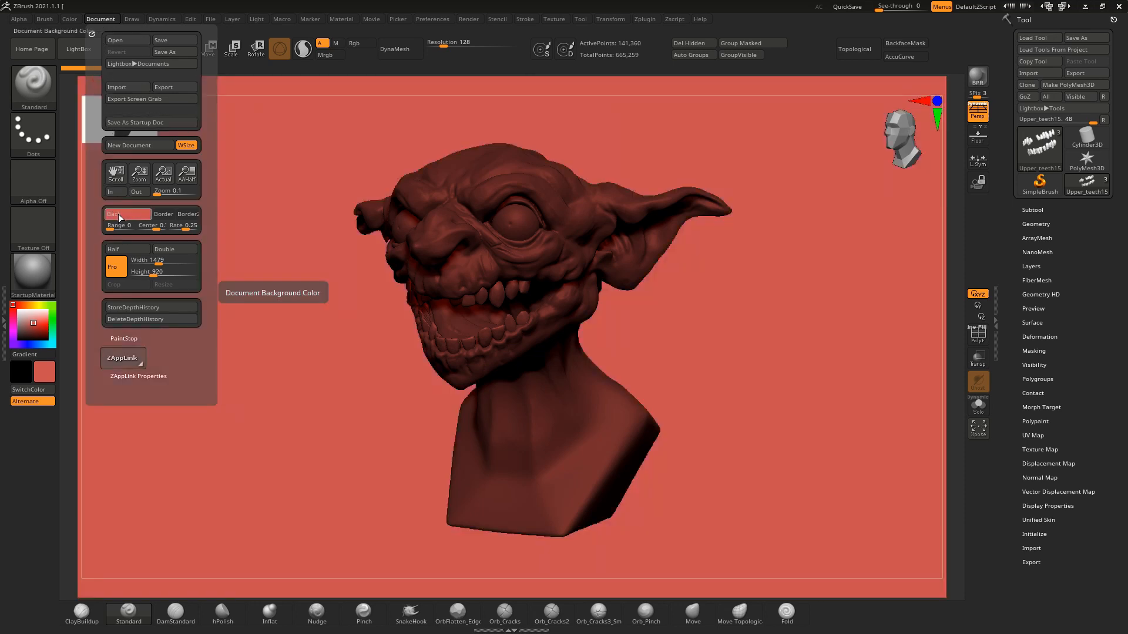
{"action": "mouse_move", "coordinate": [134, 123]}
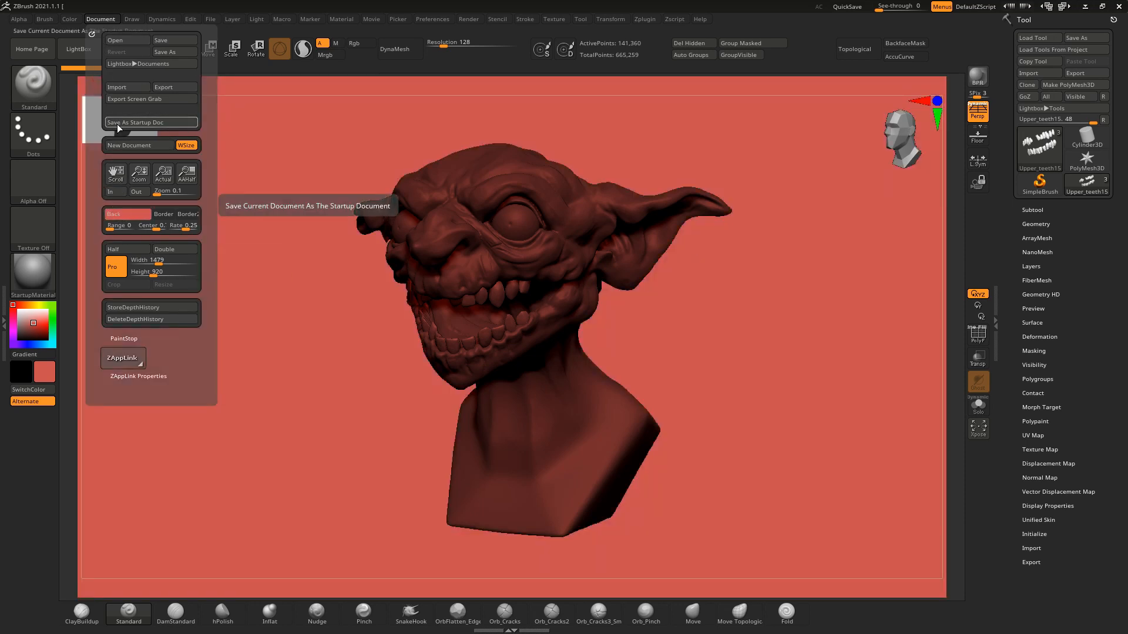
{"action": "mouse_move", "coordinate": [238, 242]}
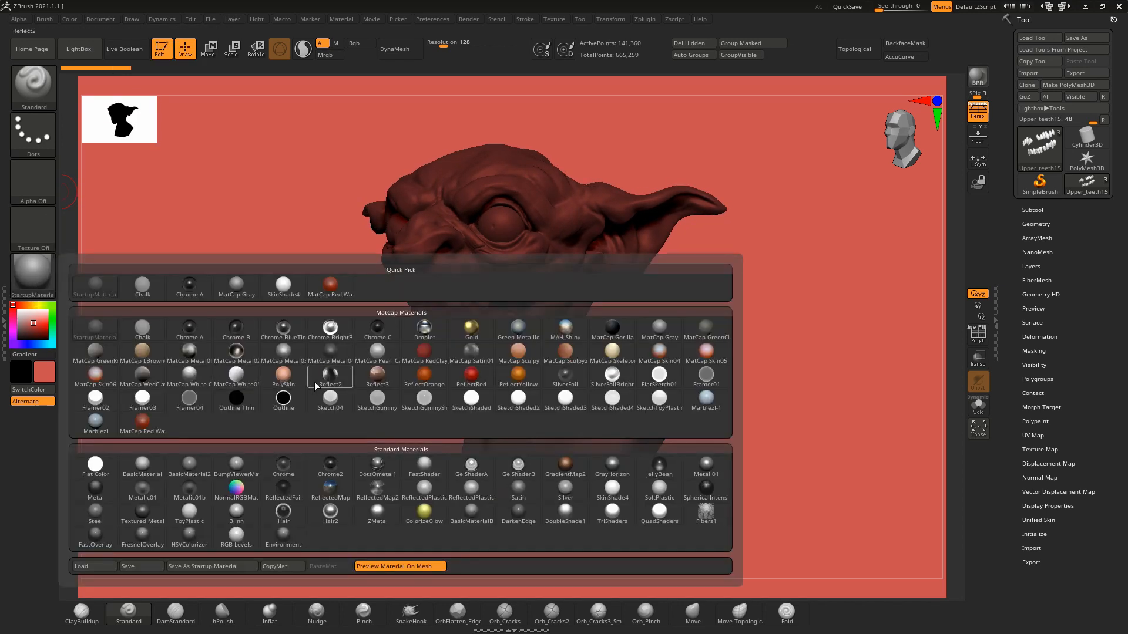
- Apply the Reflect2 MatCap material to the goblin bust
{"action": "left_click", "coordinate": [330, 377]}
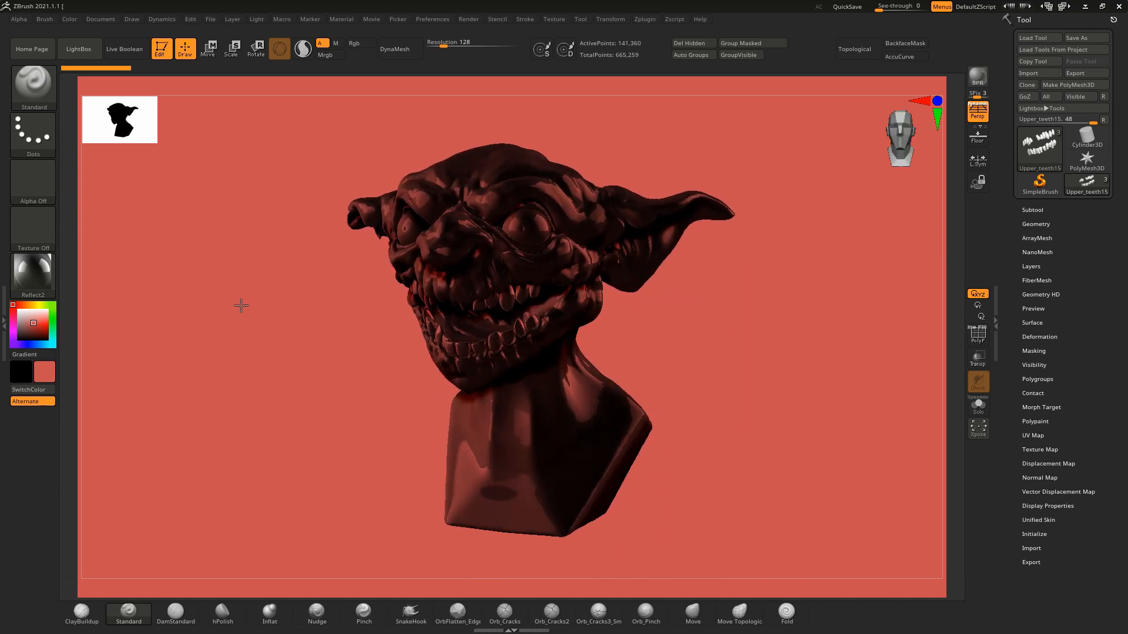
{"action": "left_click", "coordinate": [342, 19]}
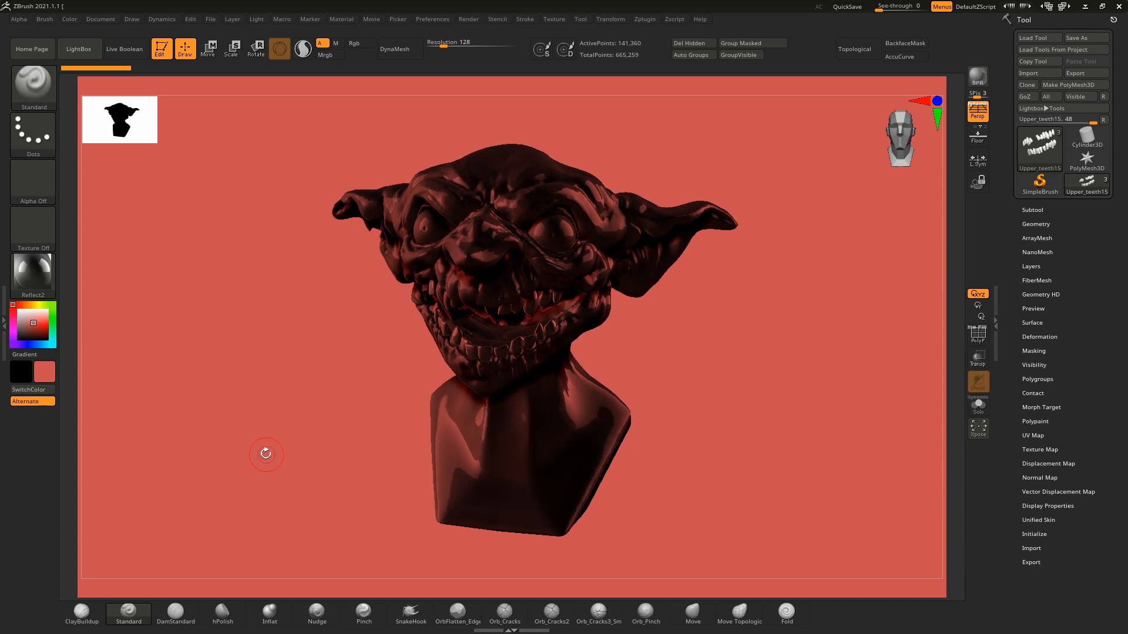
{"action": "mouse_move", "coordinate": [945, 390]}
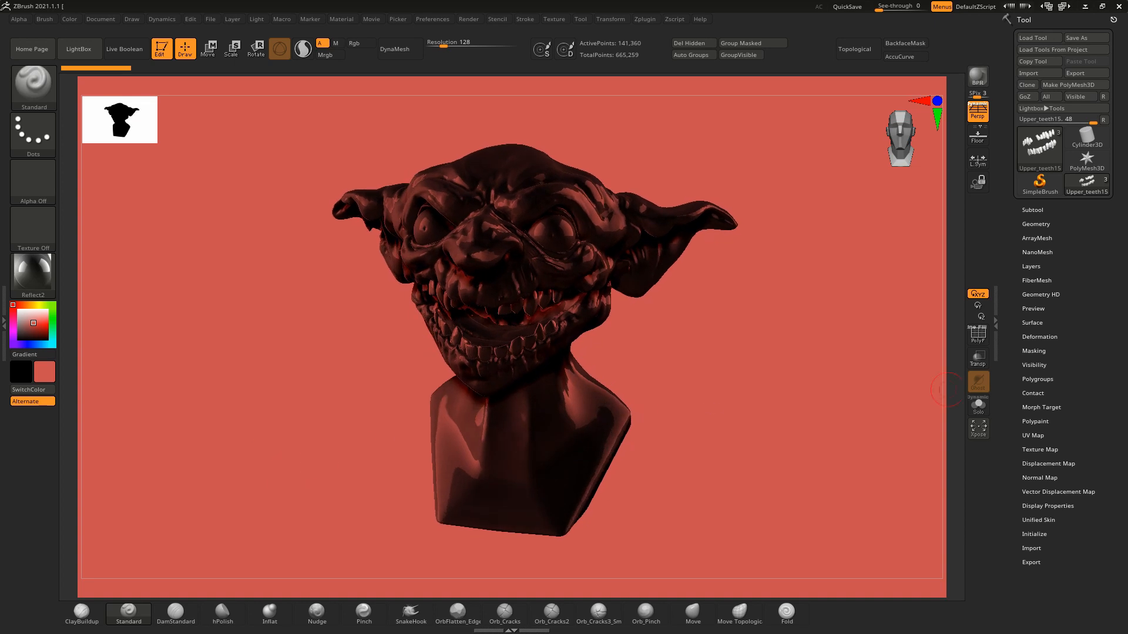